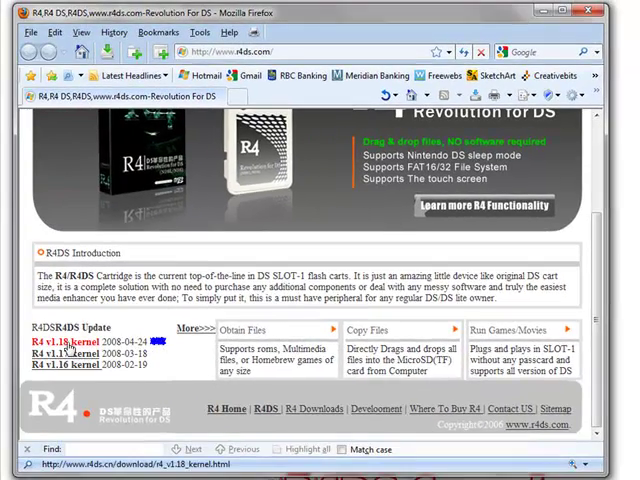
Step: Save the English R4 kernel v1.18 archive from the kernel download page
left_click(55, 346)
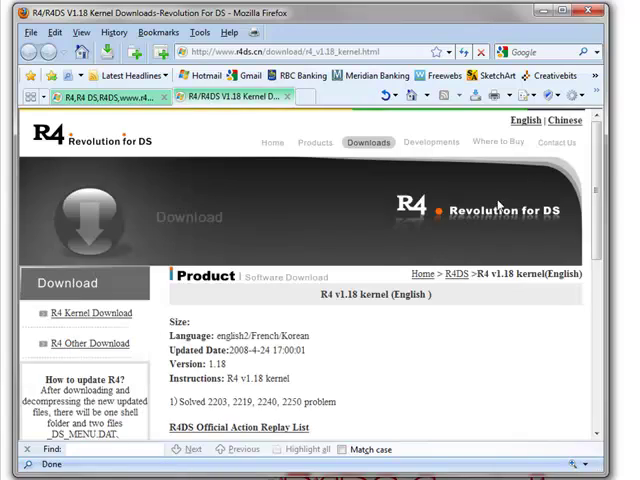
scroll("down", 3)
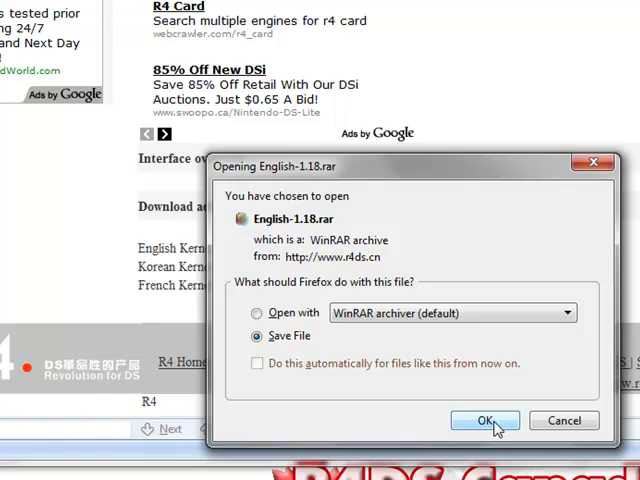
left_click(484, 420)
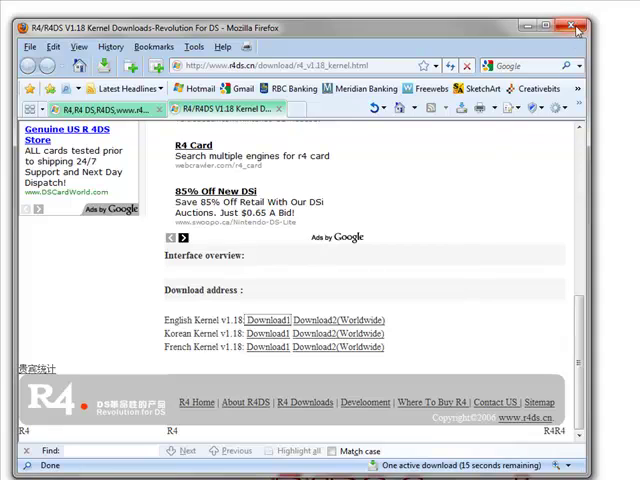
Step: Close Firefox and extract English-1.18 to its own folder, approving the UAC prompt
left_click(575, 29)
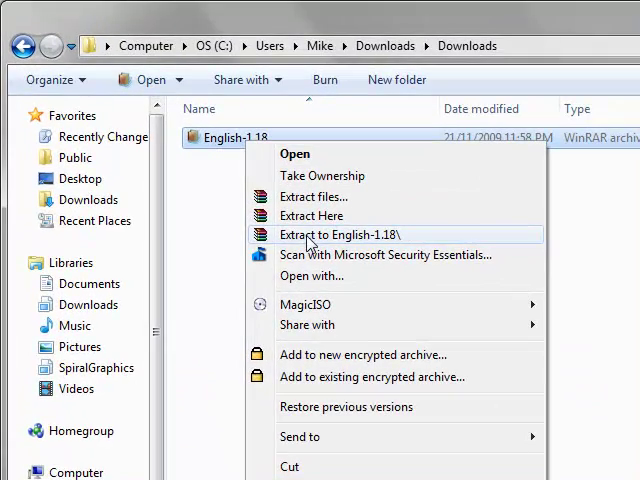
left_click(342, 234)
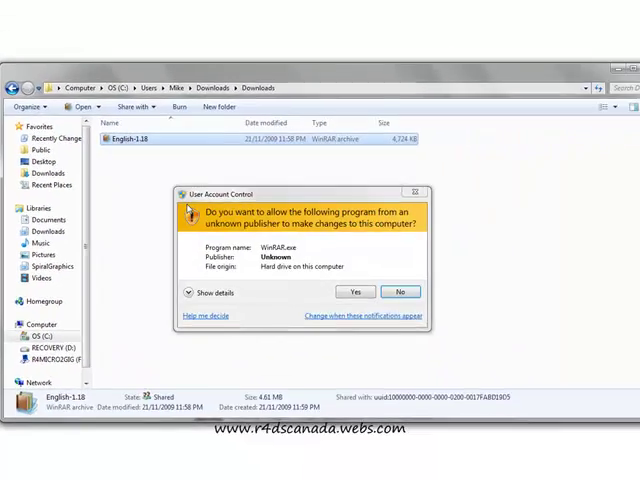
left_click(354, 292)
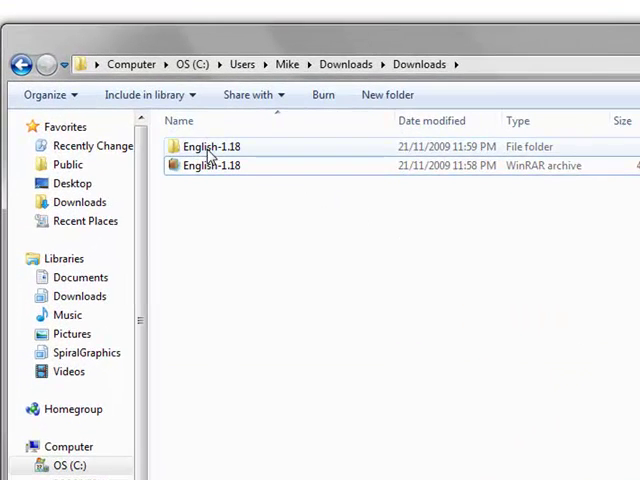
Step: Copy all files and folders inside English-1.18\English
double_click(210, 146)
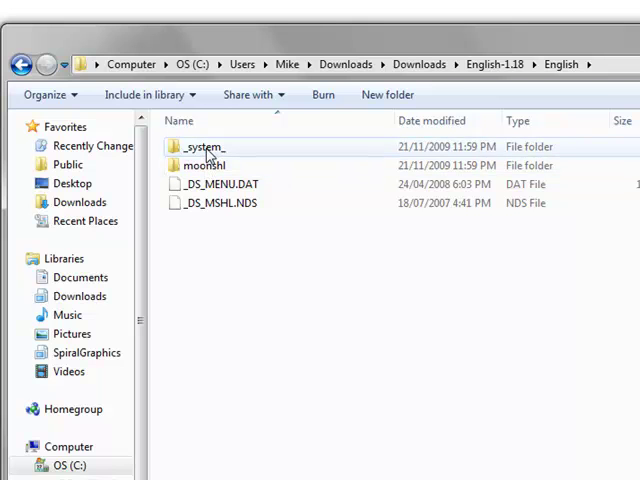
left_click(204, 165)
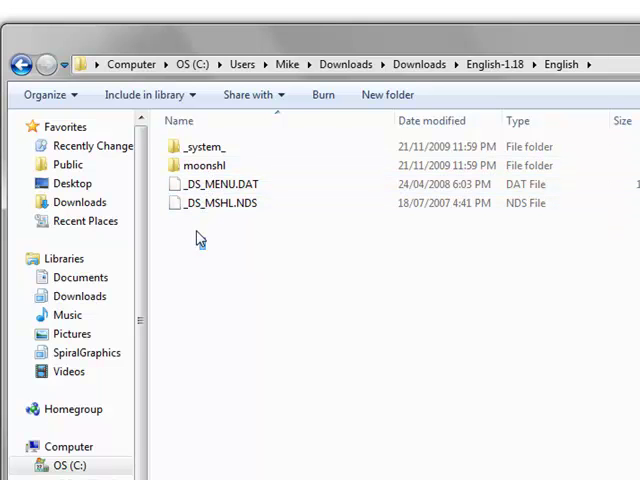
right_click(197, 146)
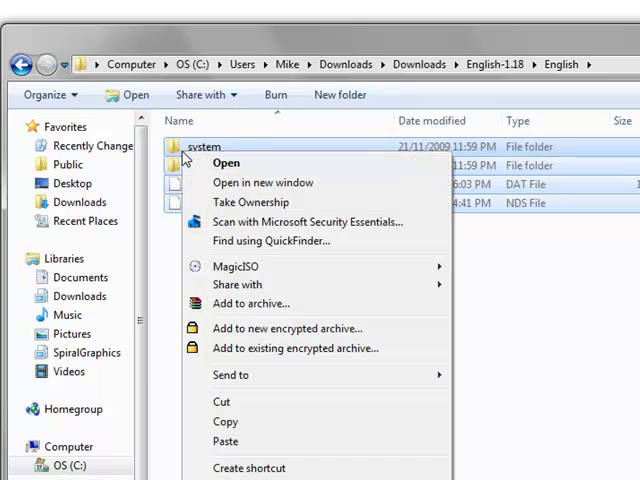
left_click(238, 430)
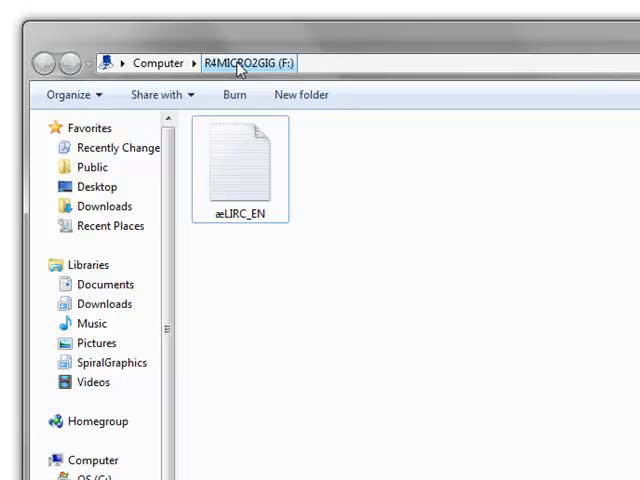
mouse_move(240, 165)
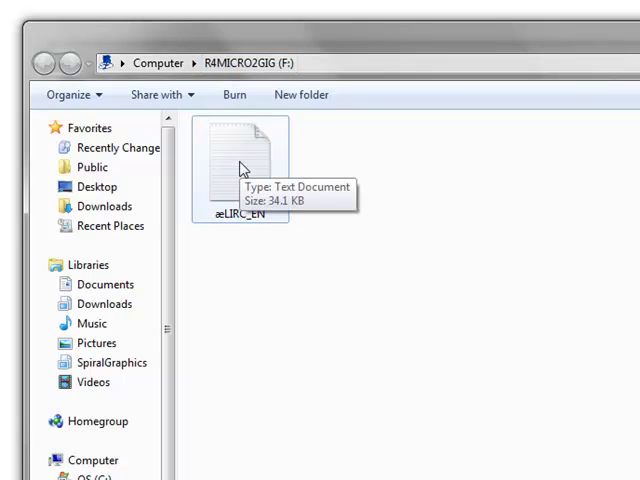
mouse_move(416, 422)
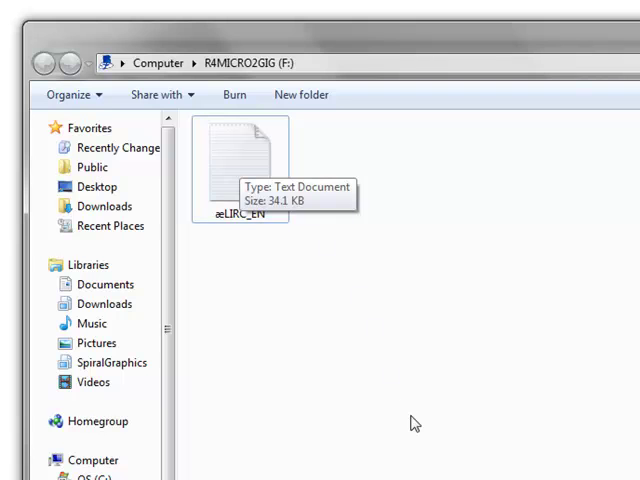
Step: Open the paste menu in the R4MICRO2GIG (F:) card's folder
right_click(415, 421)
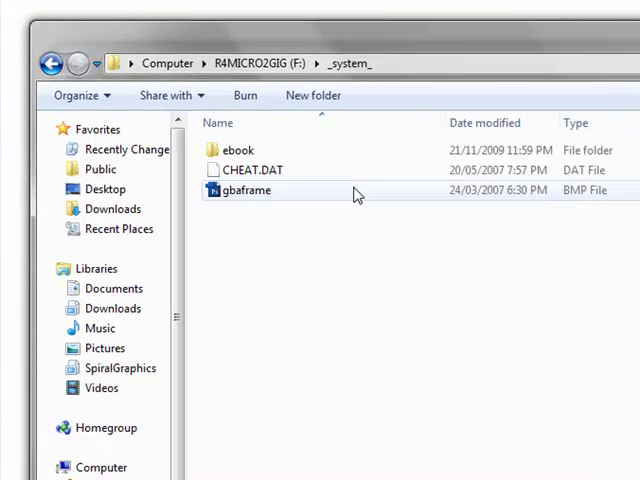
Step: Go back from _system_ to the R4MICRO2GIG (F:) root folder
left_click(238, 150)
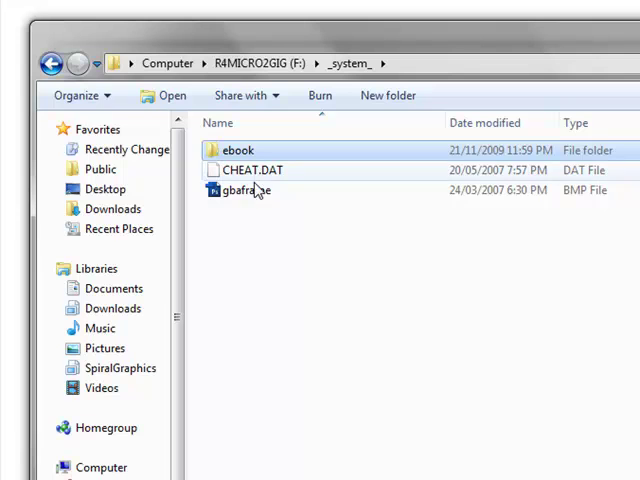
left_click(52, 63)
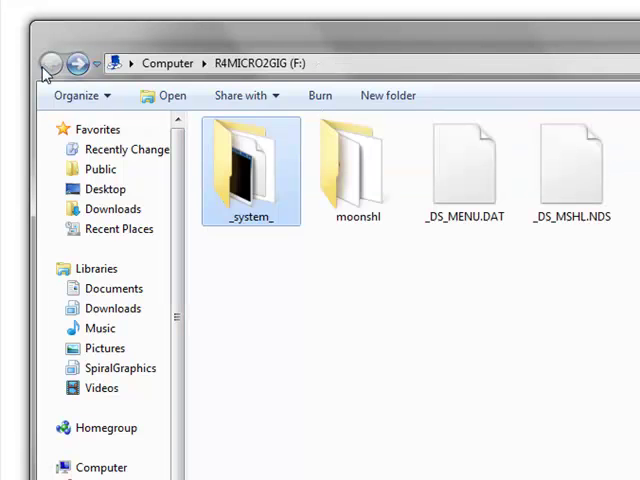
double_click(355, 170)
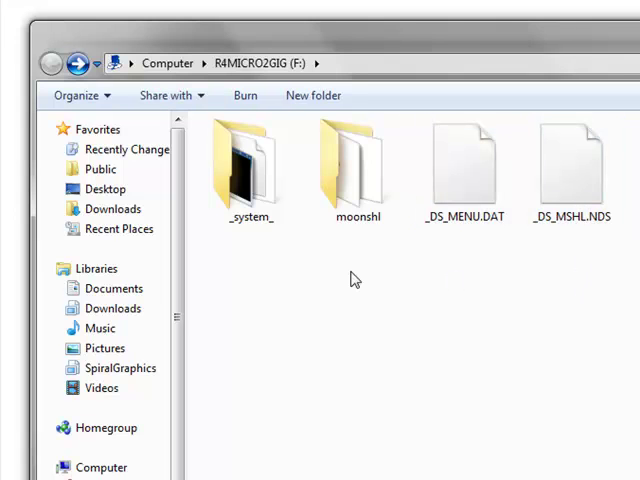
mouse_move(339, 285)
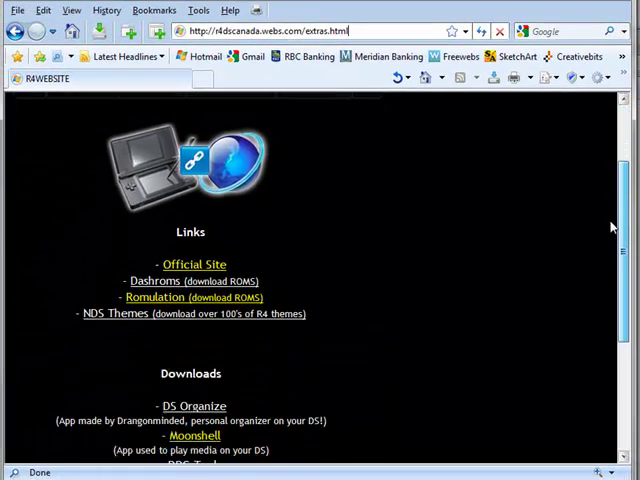
Step: Open the NDSThemes.rar theme pack download with the WinRAR archiver
scroll("down", 3)
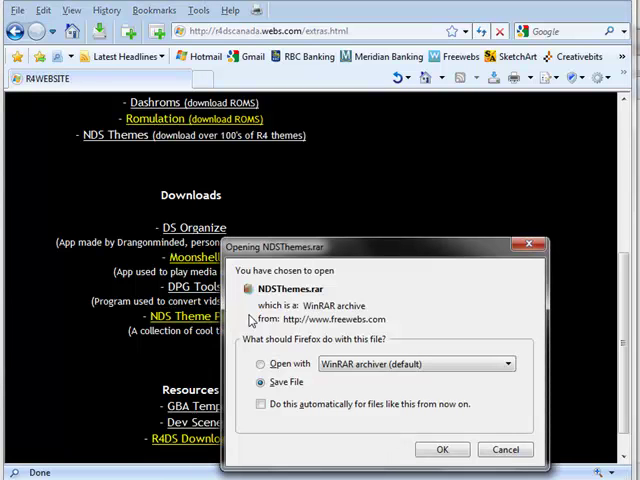
left_click(261, 363)
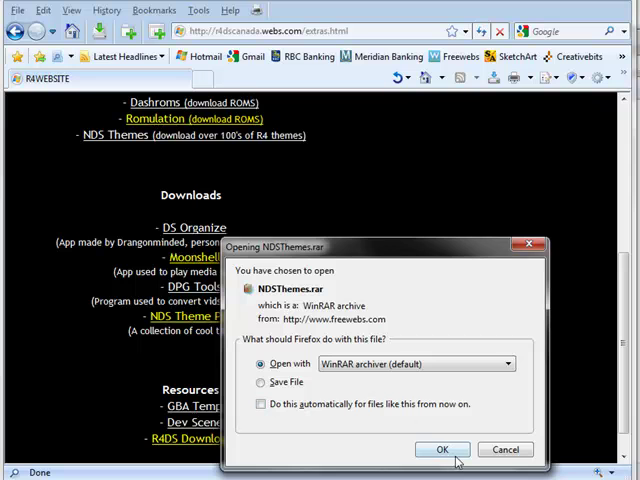
left_click(442, 448)
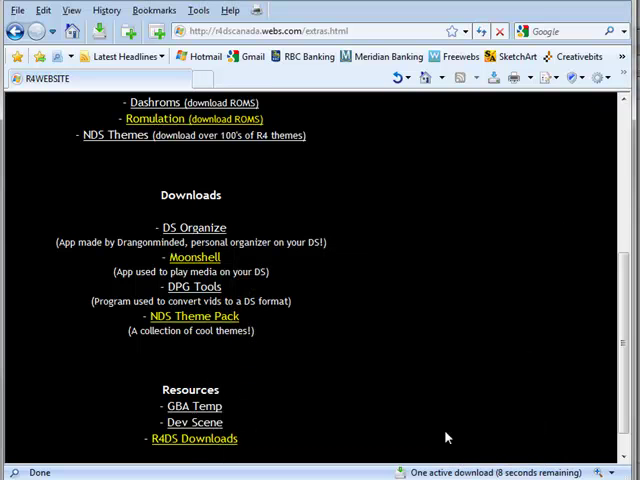
scroll("down", 3)
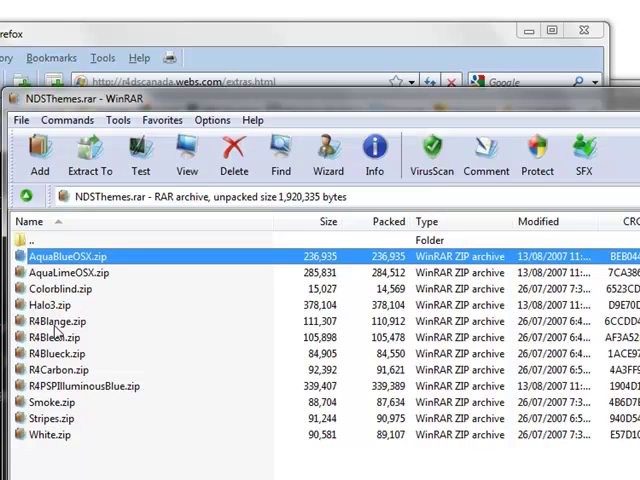
mouse_move(56, 332)
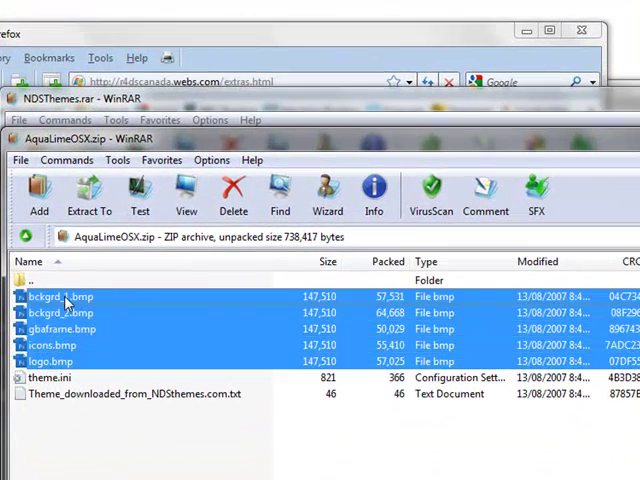
Step: Extract bckgrd_1, bckgrd_2, logo, icons and gbaframe bitmaps to the Desktop
right_click(65, 300)
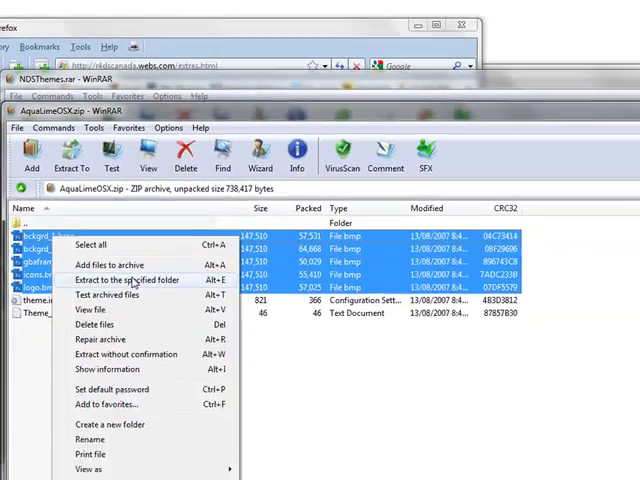
left_click(128, 280)
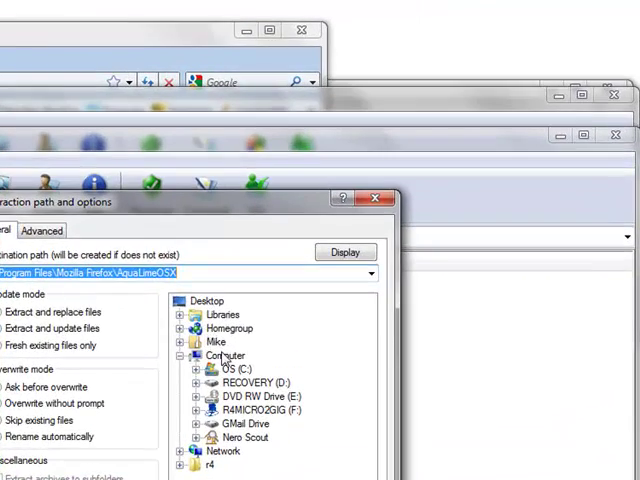
left_click(207, 300)
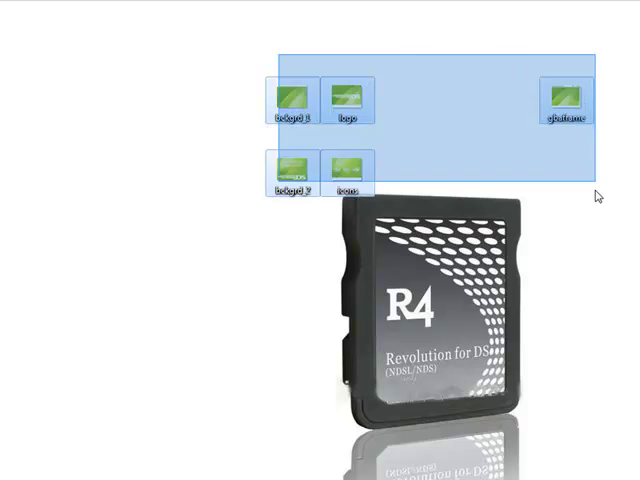
Step: Copy the five AquaLimeOSX bmp images from the desktop
right_click(563, 110)
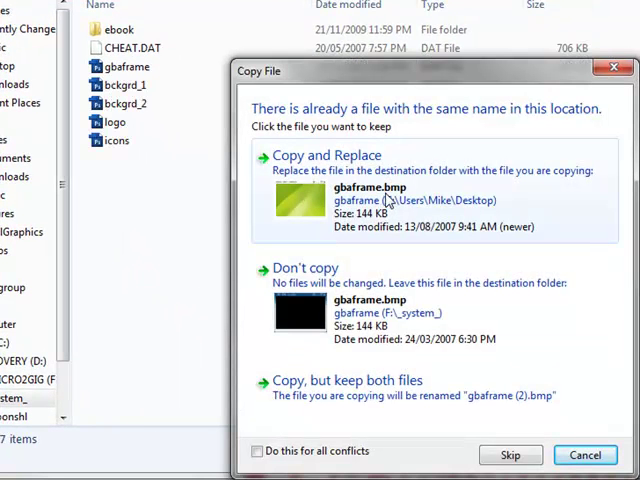
Step: Replace the existing gbaframe in F:\_system_, then return to the card's root
left_click(325, 155)
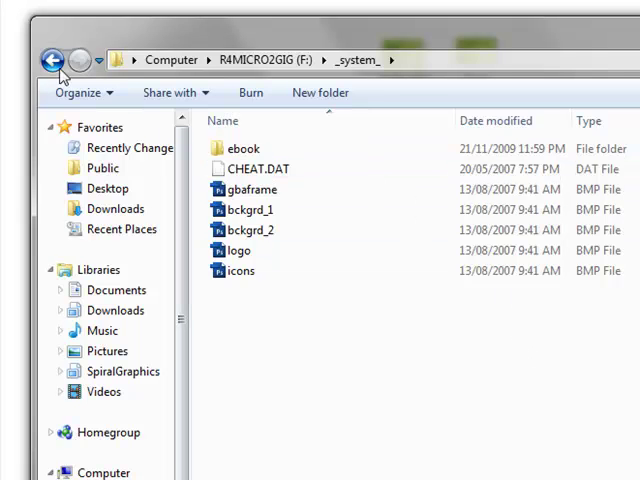
left_click(51, 60)
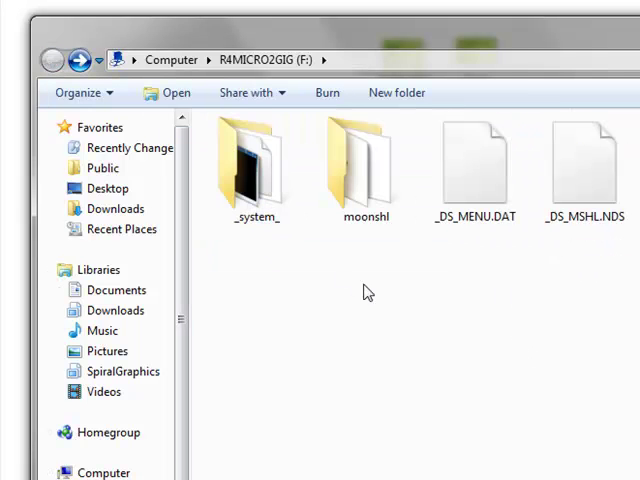